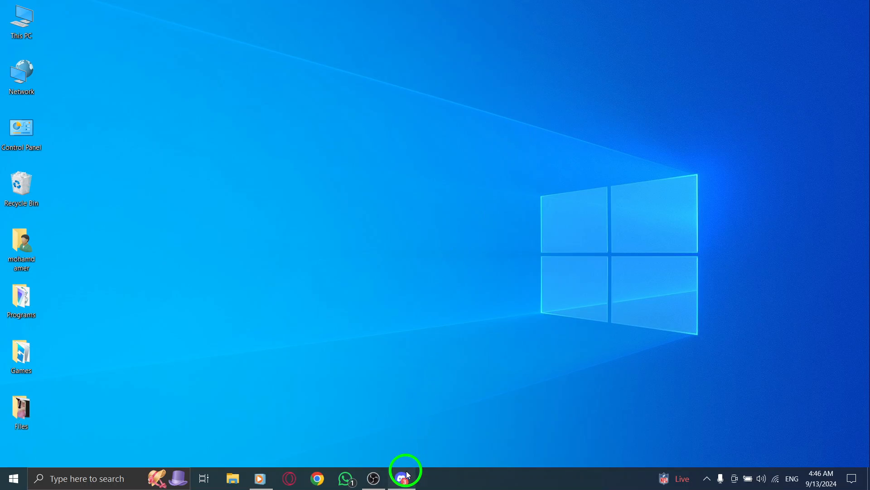
- Launch Discord from the taskbar, landing on the Friends page
{"action": "left_click", "coordinate": [404, 478]}
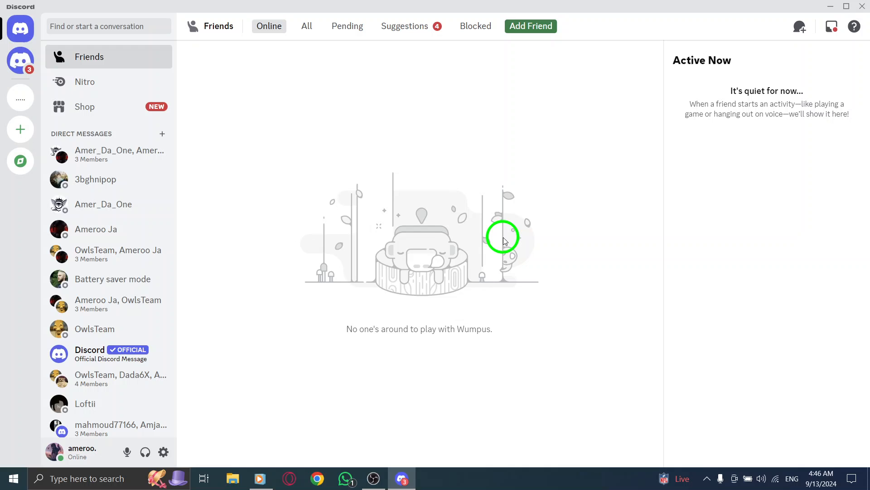
{"action": "mouse_move", "coordinate": [498, 244]}
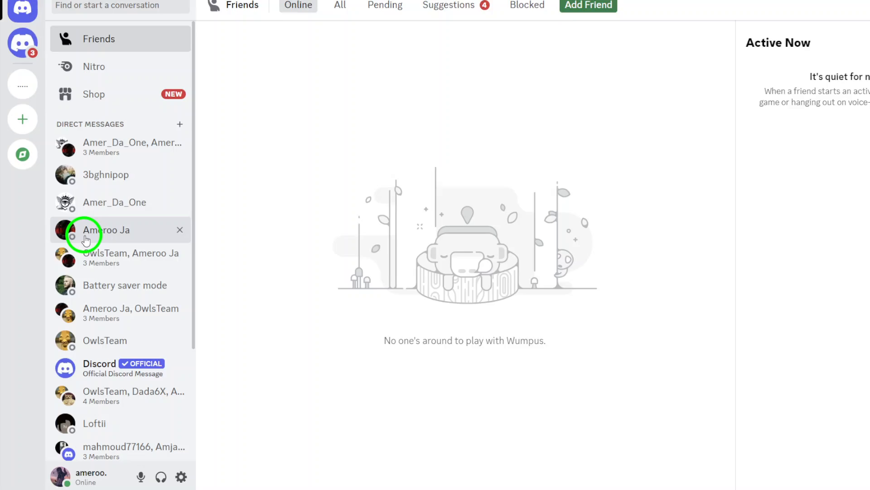
{"action": "left_click", "coordinate": [105, 230]}
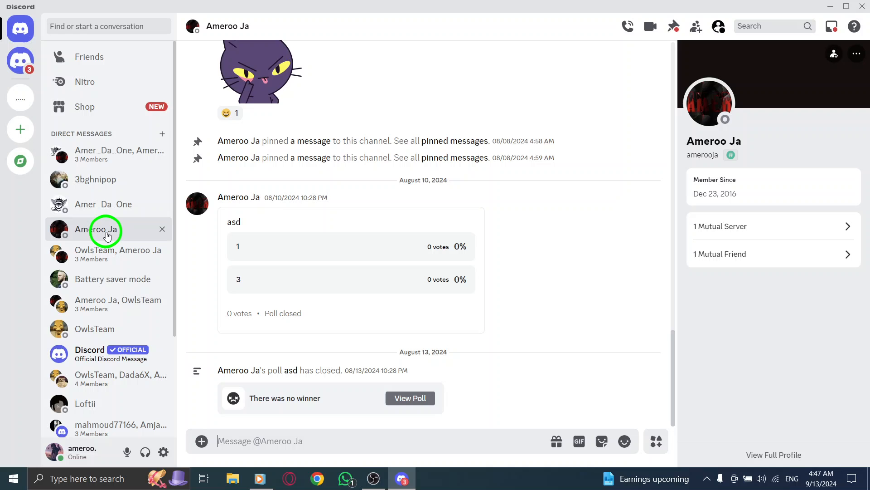
{"action": "mouse_move", "coordinate": [569, 112]}
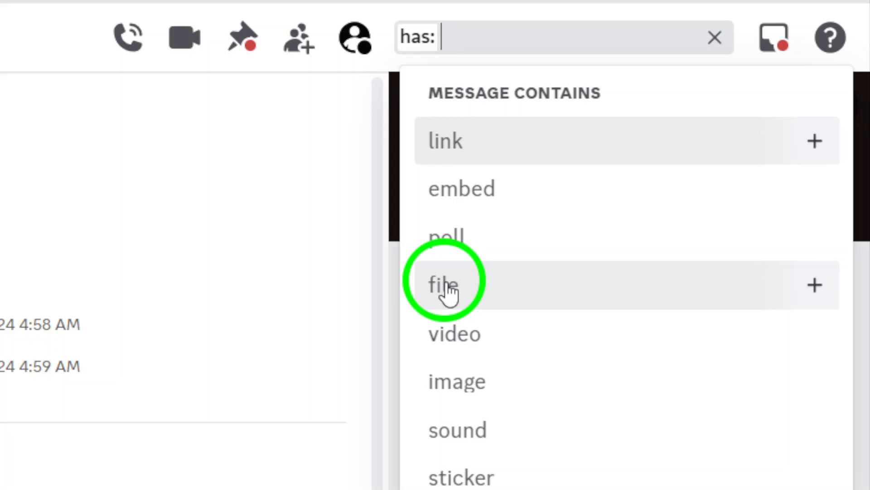
- Filter the conversation search to messages containing a file (has: file)
{"action": "left_click", "coordinate": [441, 285]}
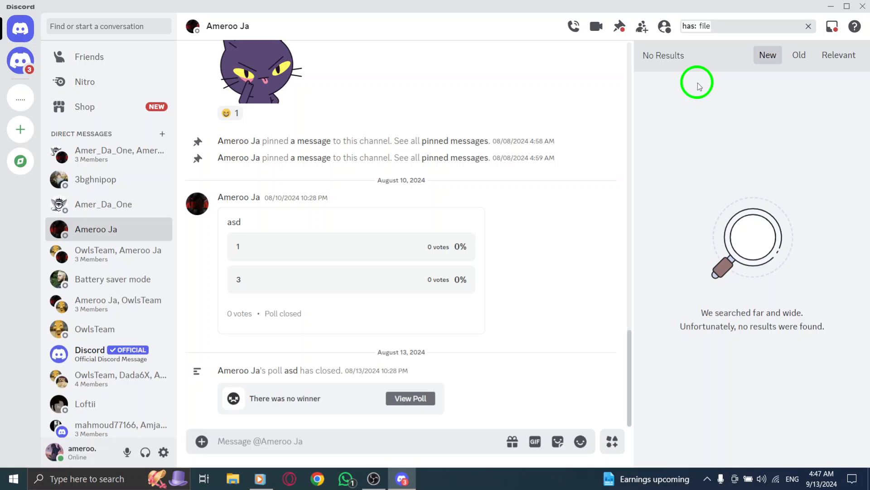
{"action": "mouse_move", "coordinate": [692, 153]}
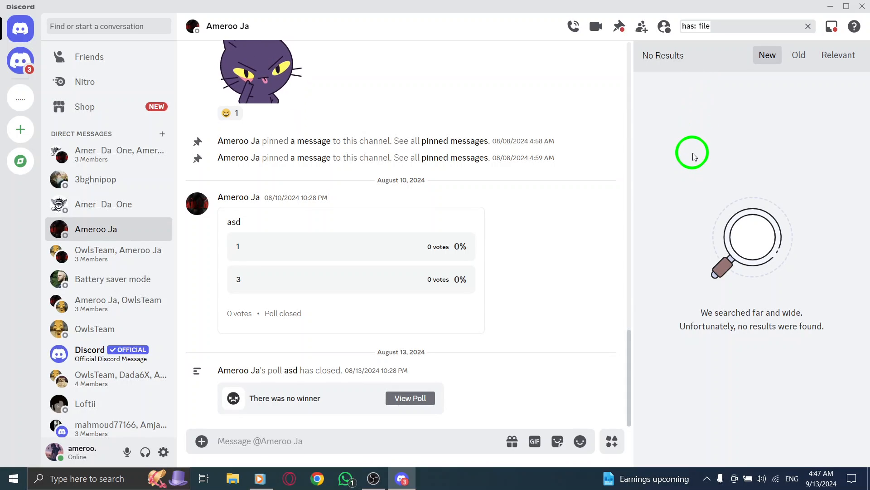
{"action": "left_click", "coordinate": [721, 26]}
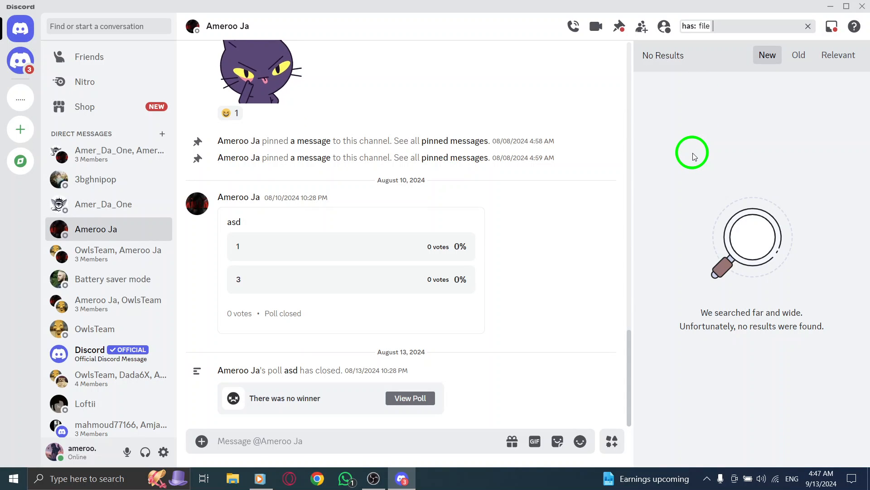